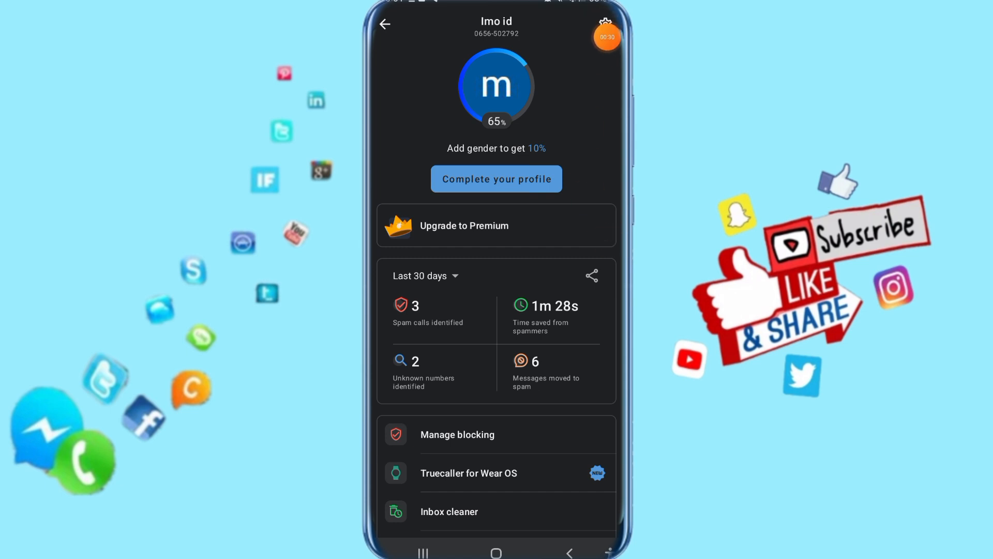
# Step: Open Settings from the gear icon on the profile screen
pyautogui.click(605, 23)
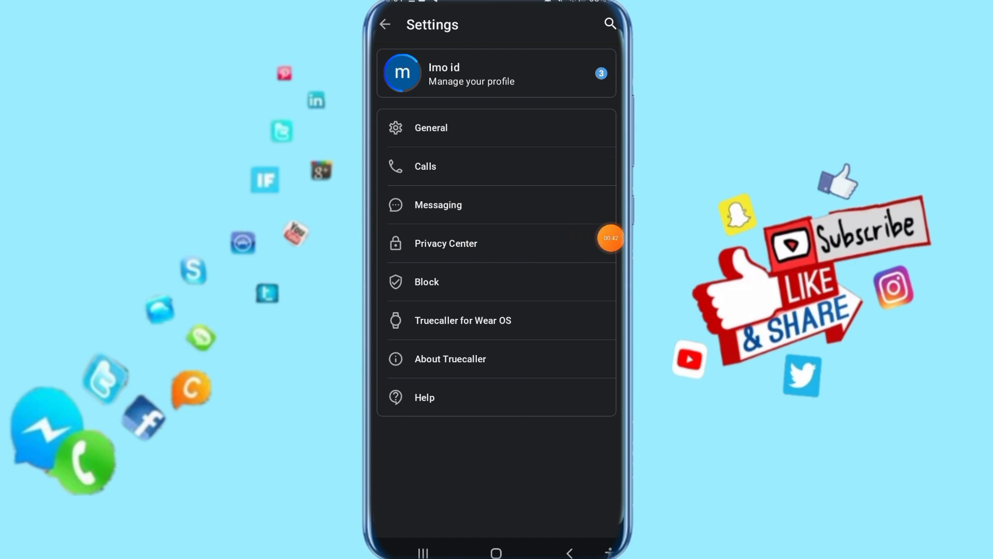
# Step: Open Privacy Center and scroll down to the Manage my data section
pyautogui.click(446, 243)
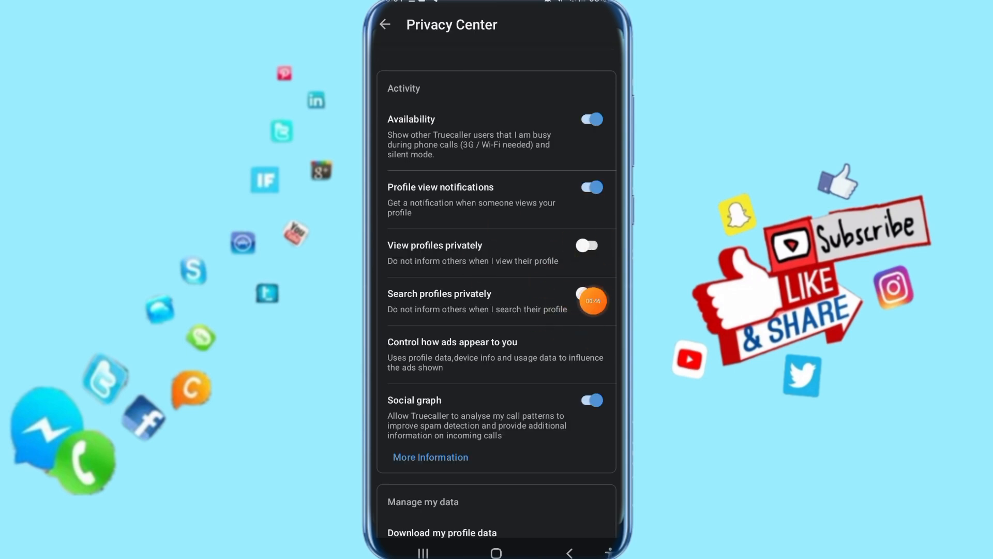
pyautogui.scroll(-3)
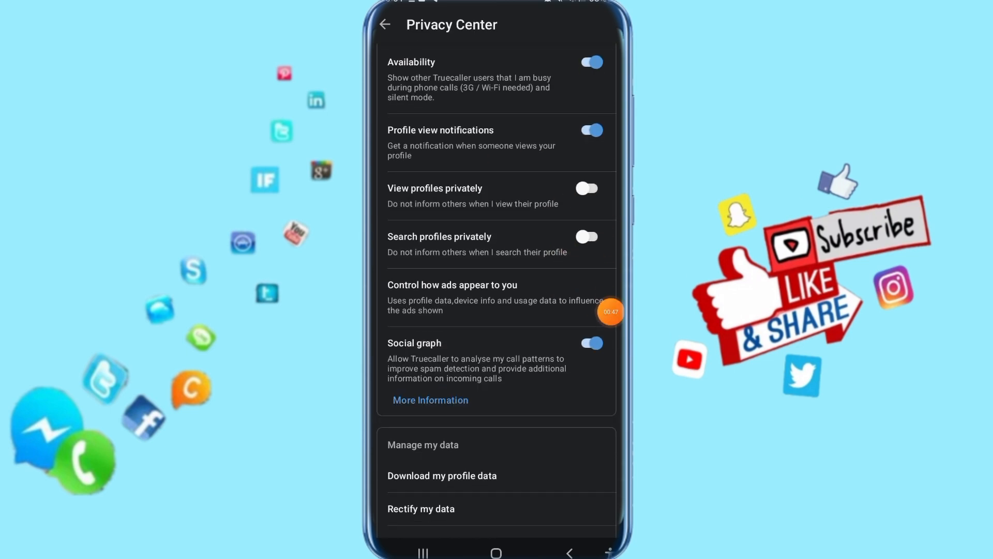
pyautogui.scroll(-3)
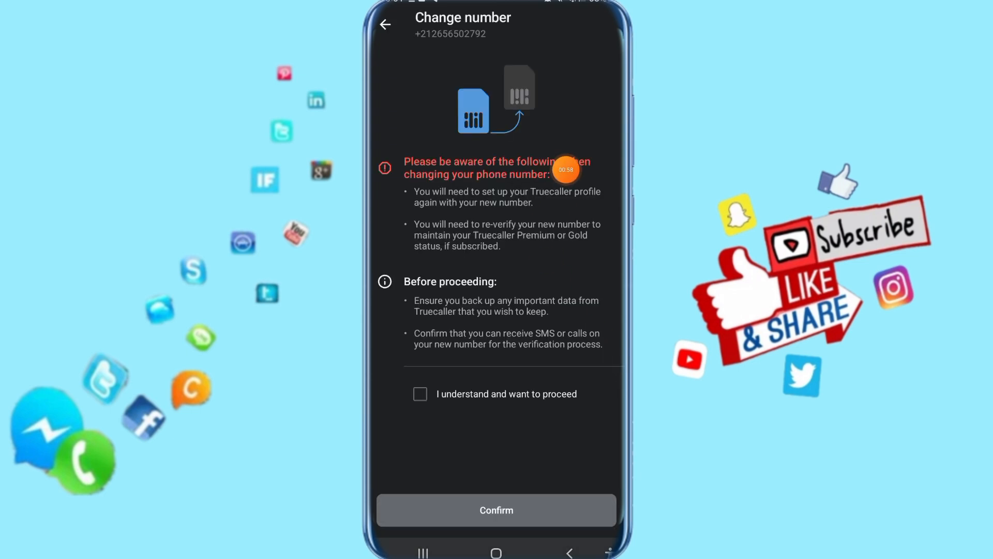
pyautogui.moveTo(559, 267)
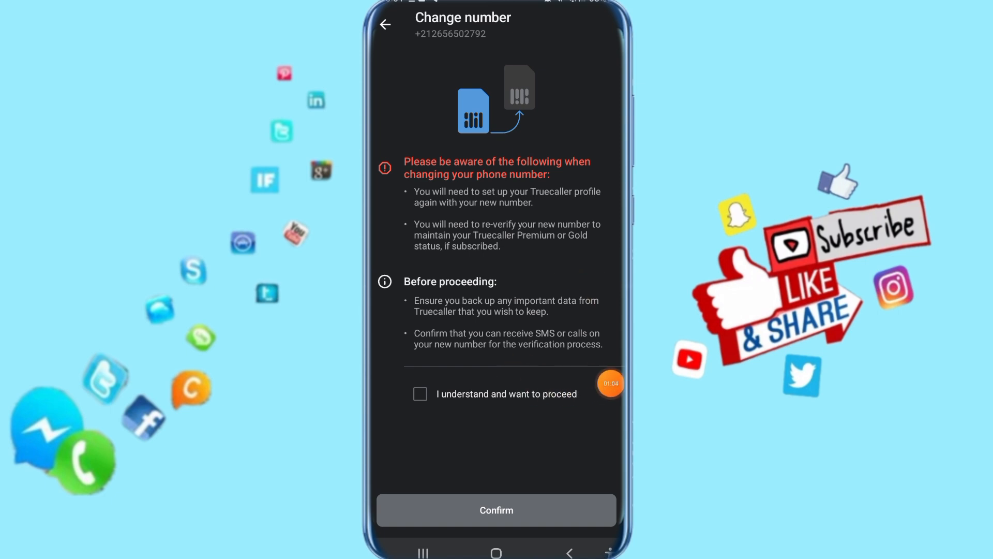
# Step: Tick 'I understand and want to proceed' and confirm the number change
pyautogui.click(419, 394)
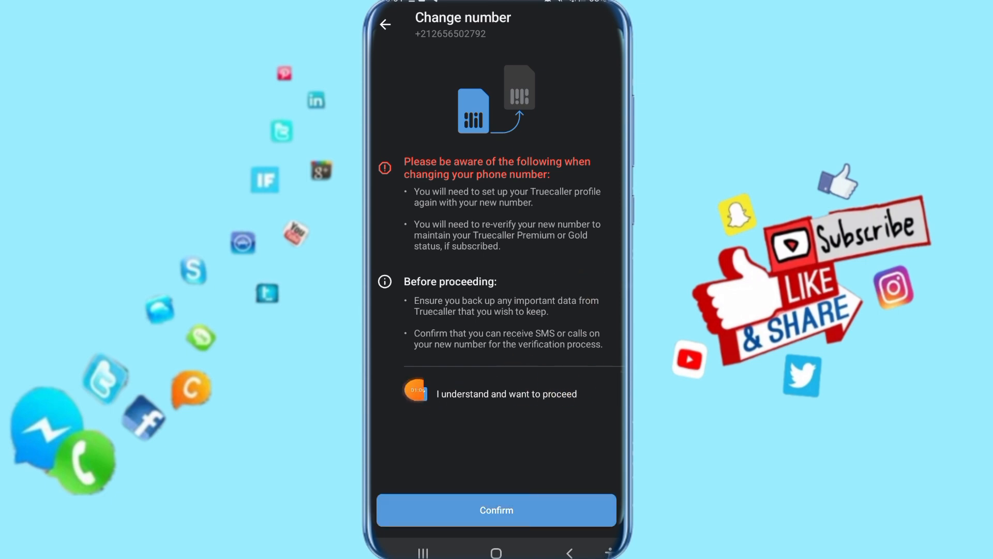
pyautogui.click(420, 393)
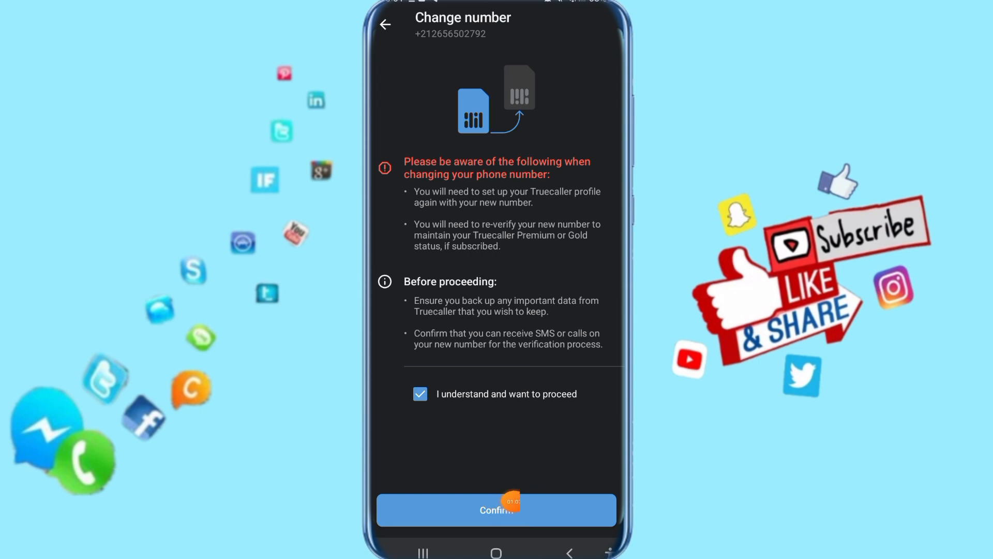